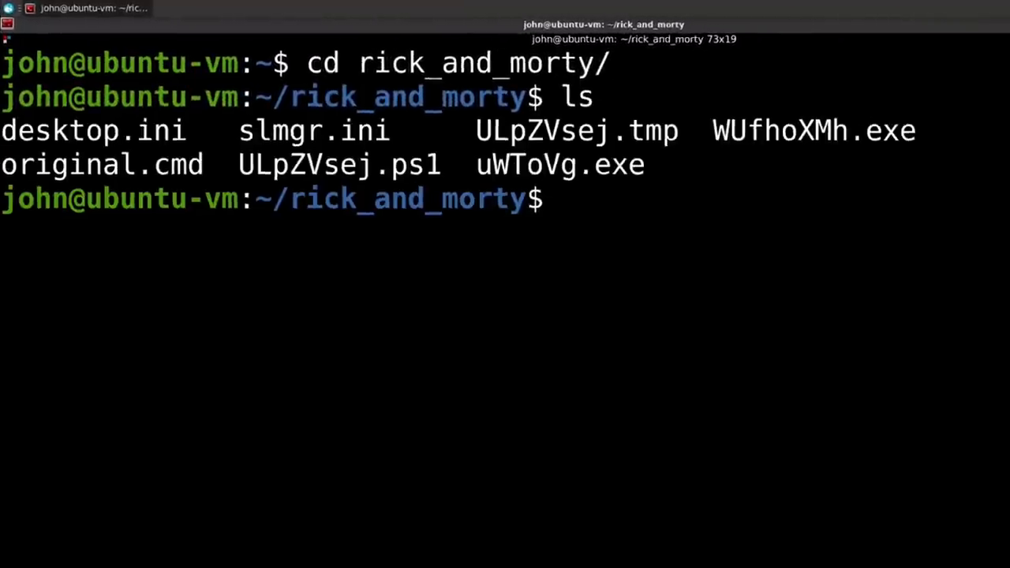
Identify file types with 'file *' and open ULpZVsej.tmp in Sublime Text via subl
{"action": "type", "text": "file *"}
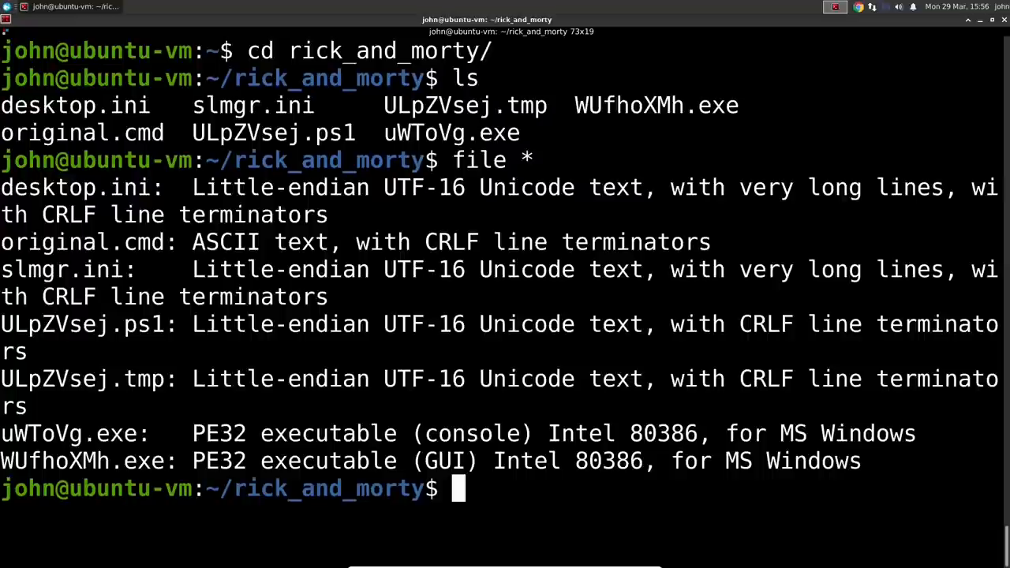
{"action": "type", "text": "subl"}
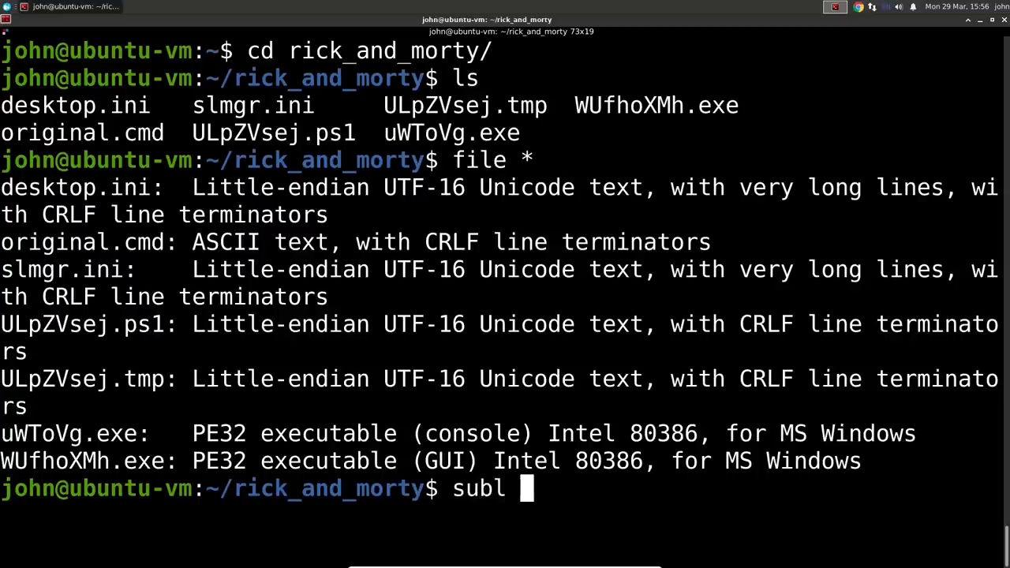
{"action": "type", "text": "ULpZVsej.tmp"}
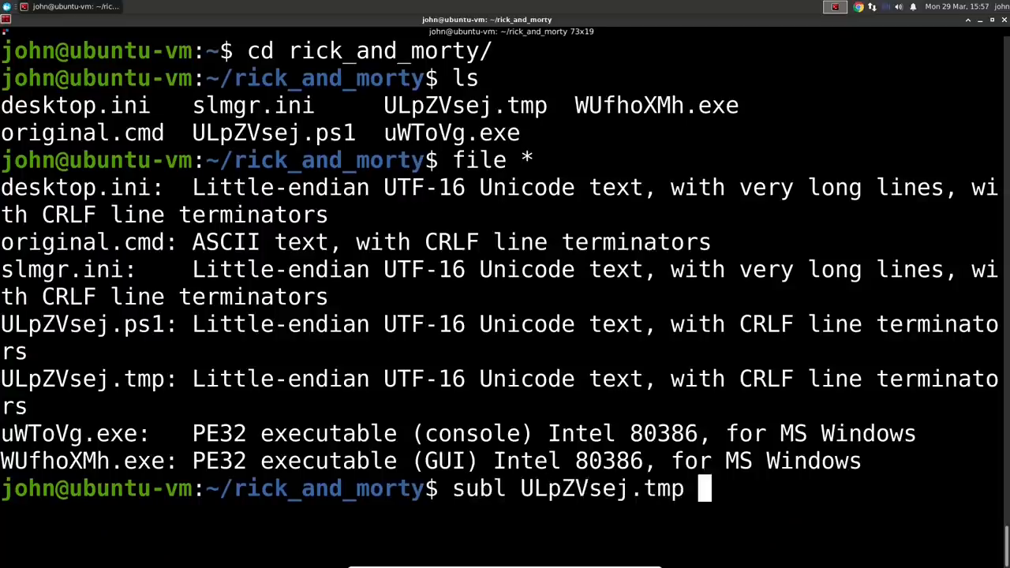
{"action": "key", "text": "Return"}
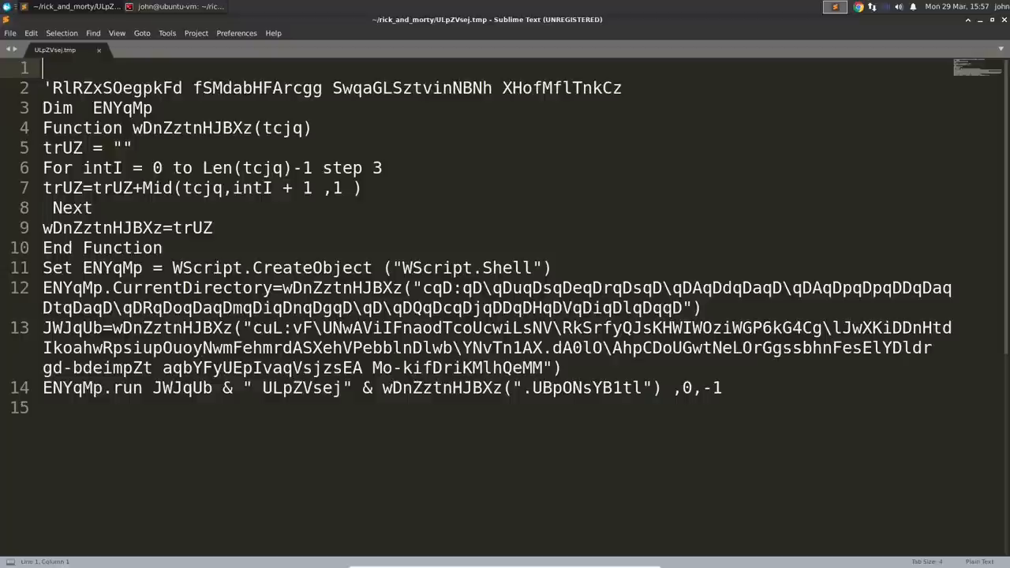
Set VBScript syntax highlighting and save a copy as 00_cleaned_ULpZVsej.vbs
{"action": "type", "text": "vbs"}
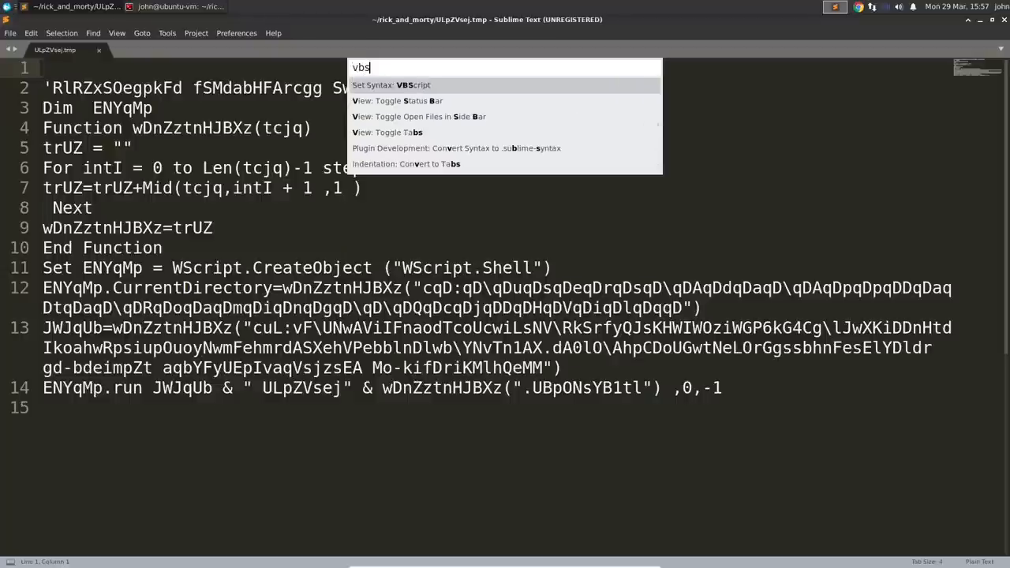
{"action": "left_click", "coordinate": [392, 86]}
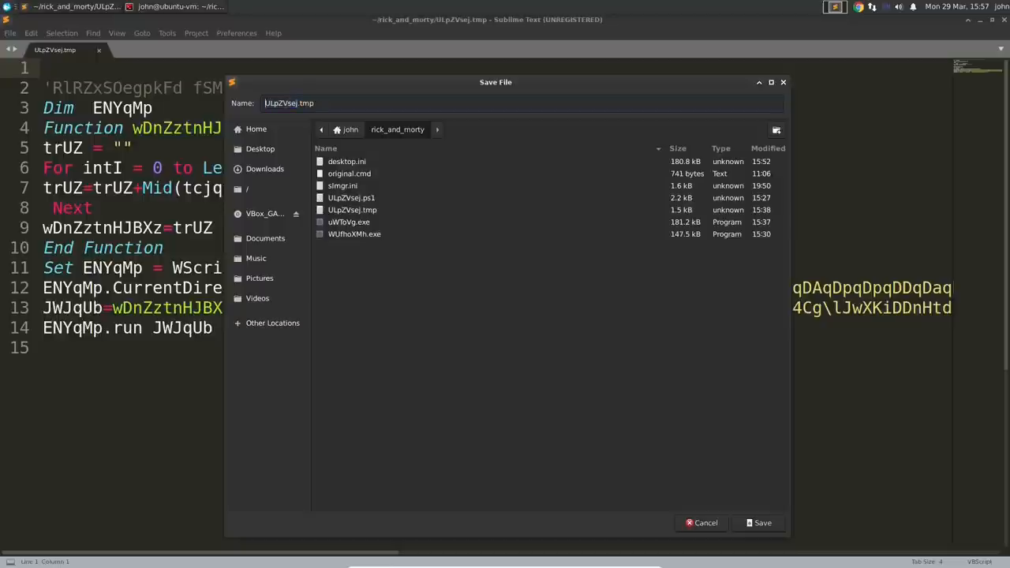
{"action": "type", "text": "00_cleaned_"}
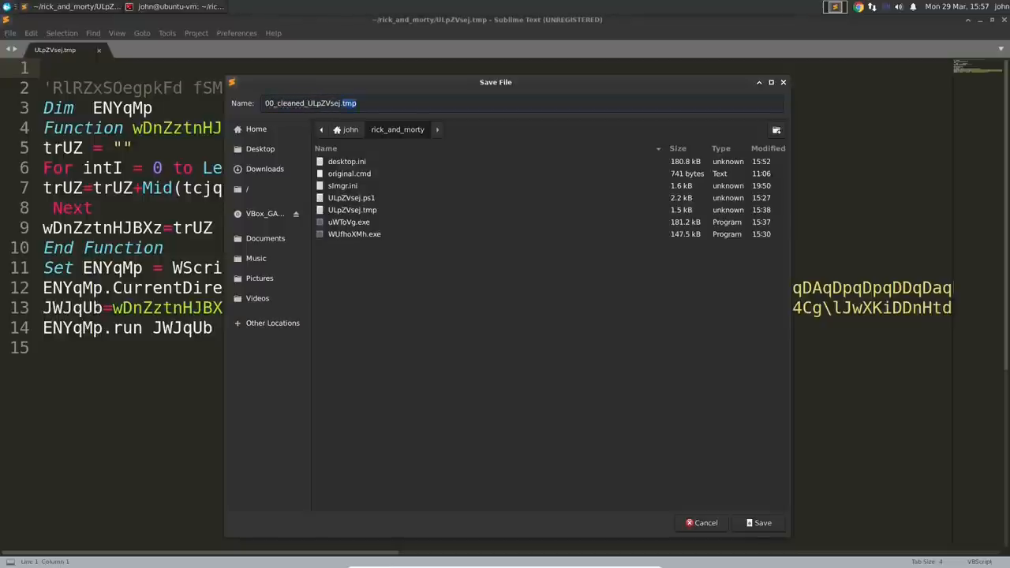
{"action": "left_click", "coordinate": [762, 522]}
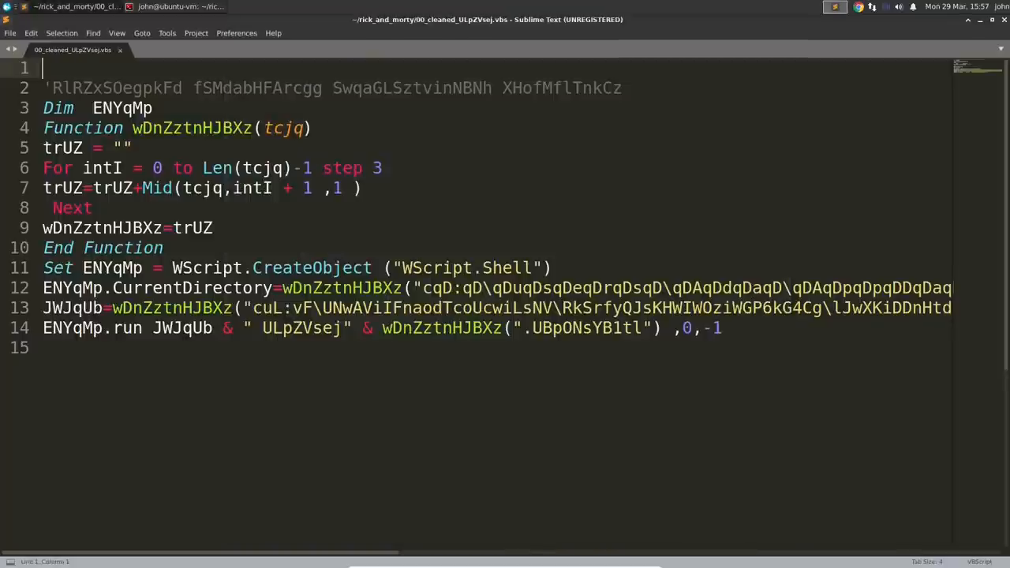
Base64-decode the comment word XHofMflTnkCz with echo | base64 -d, getting invalid input
{"action": "double_click", "coordinate": [256, 89]}
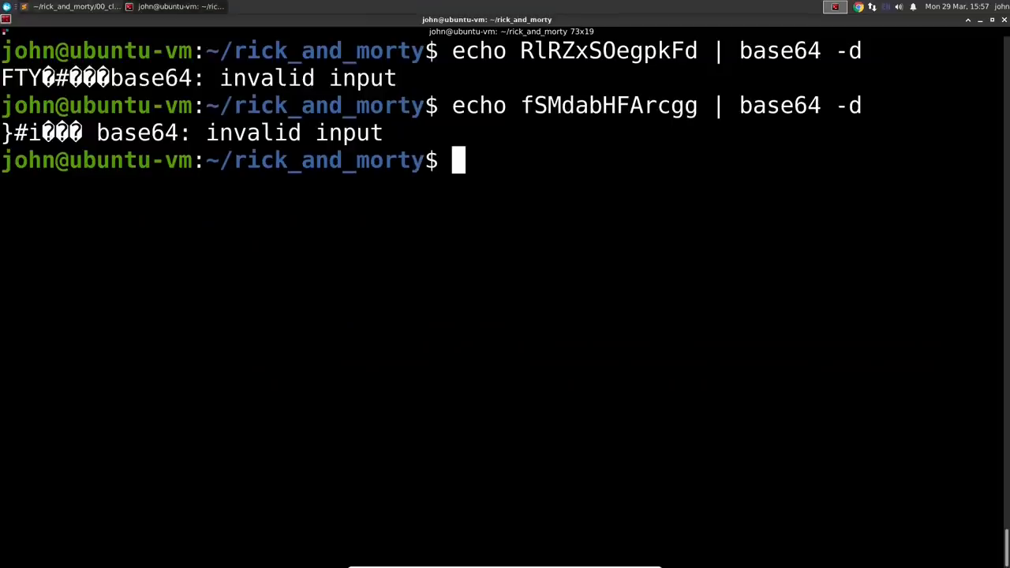
{"action": "type", "text": "echo XHofMflTnkCz"}
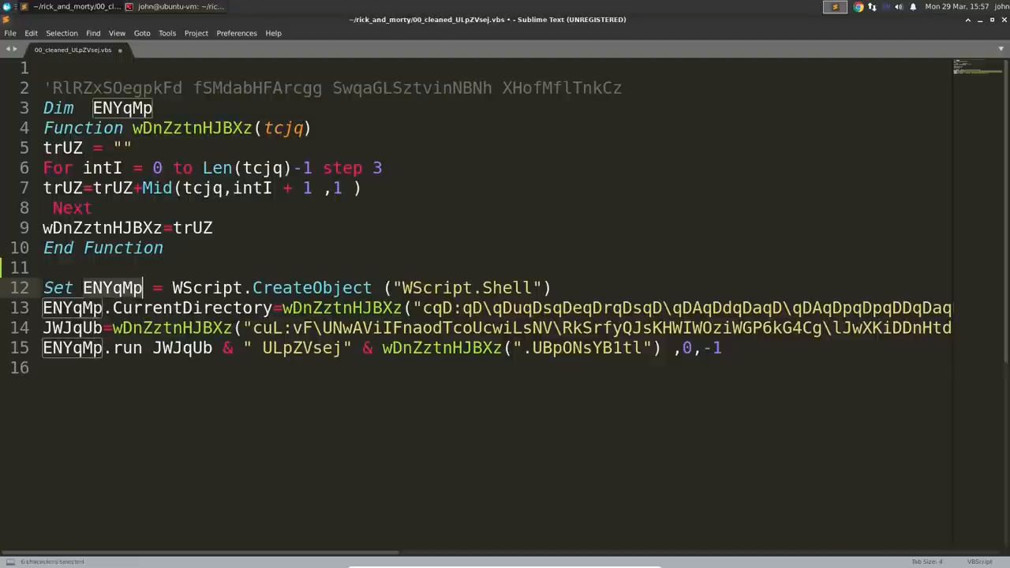
Replace ENYqMp with WScriptShell and trUZ with builder, then multi-select intI for renaming to iterator
{"action": "type", "text": "WScriptShe"}
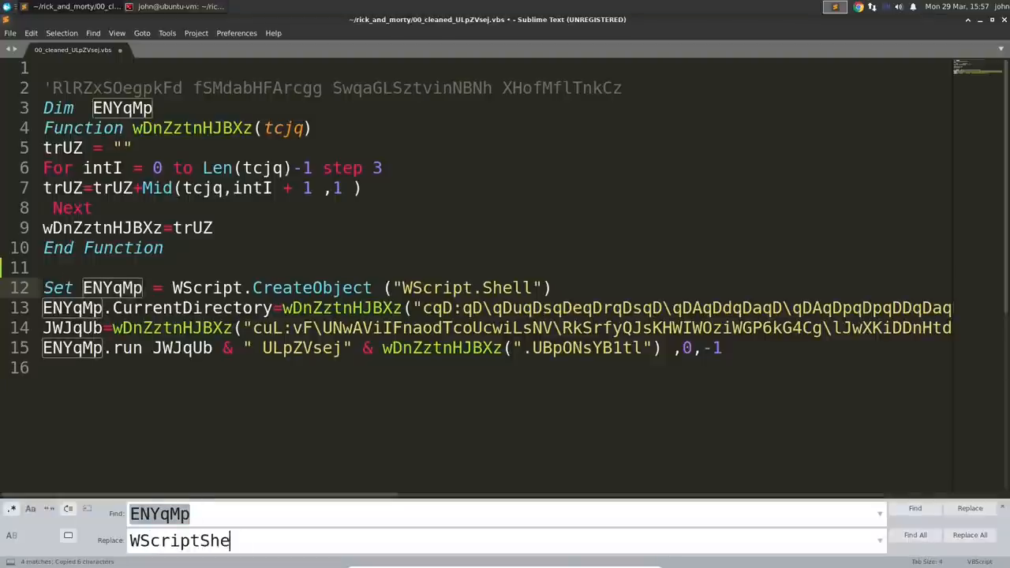
{"action": "left_click", "coordinate": [969, 536]}
{"action": "type", "text": "builder"}
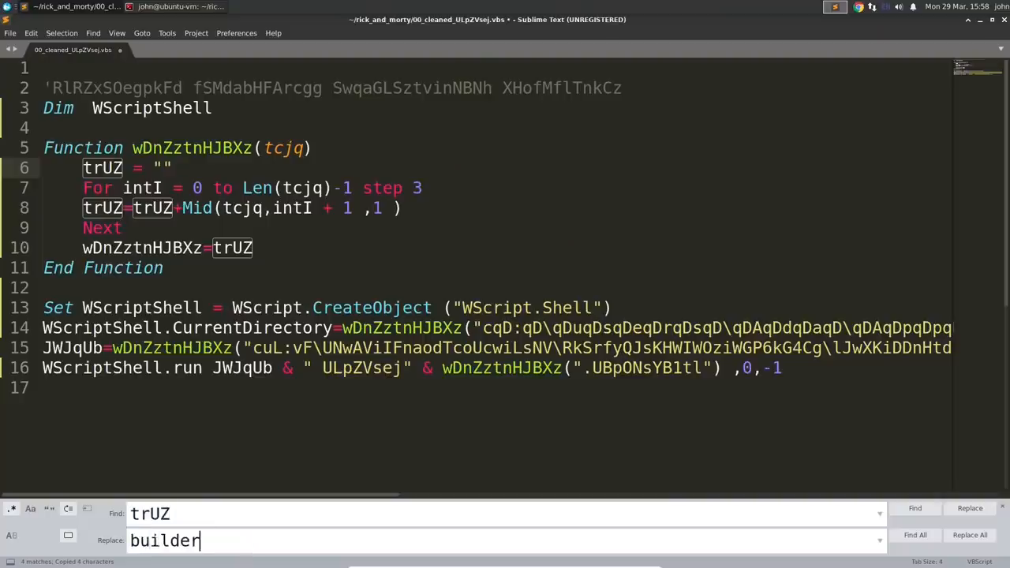
{"action": "left_click", "coordinate": [970, 535]}
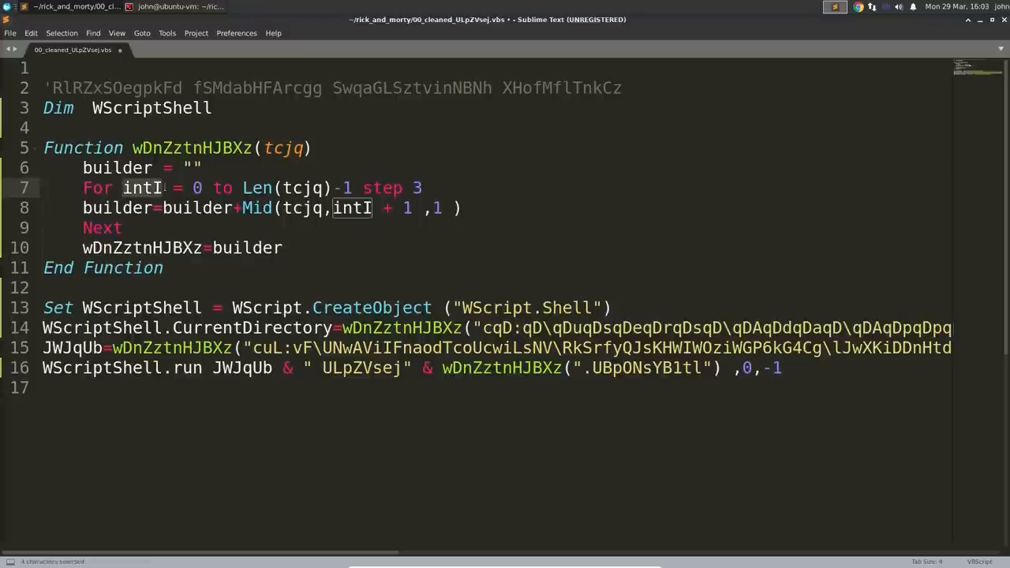
{"action": "key", "text": "ctrl+h"}
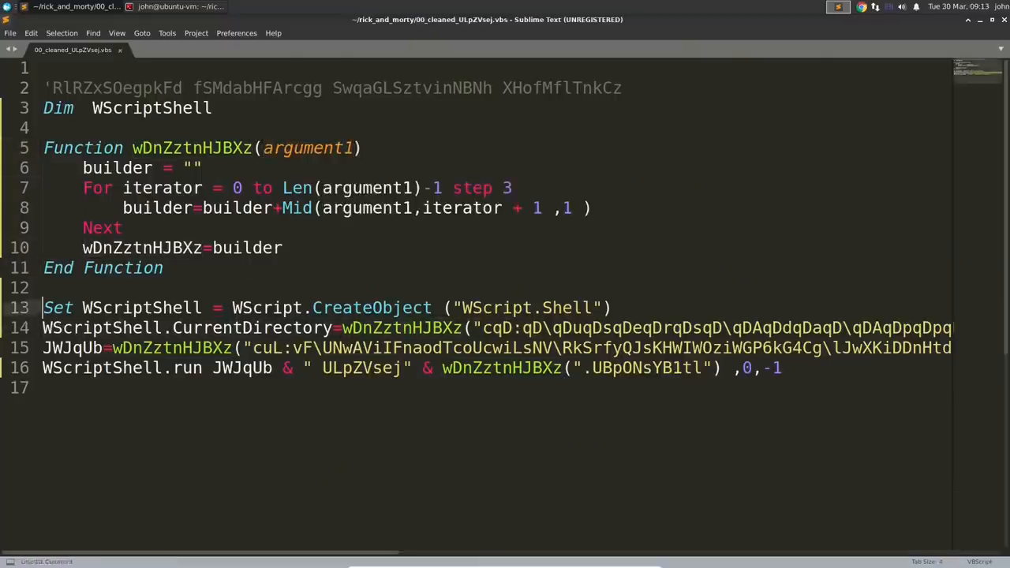
Replace every wDnZztnHJBXz with a descriptive get_every_ function name
{"action": "type", "text": "get_every_"}
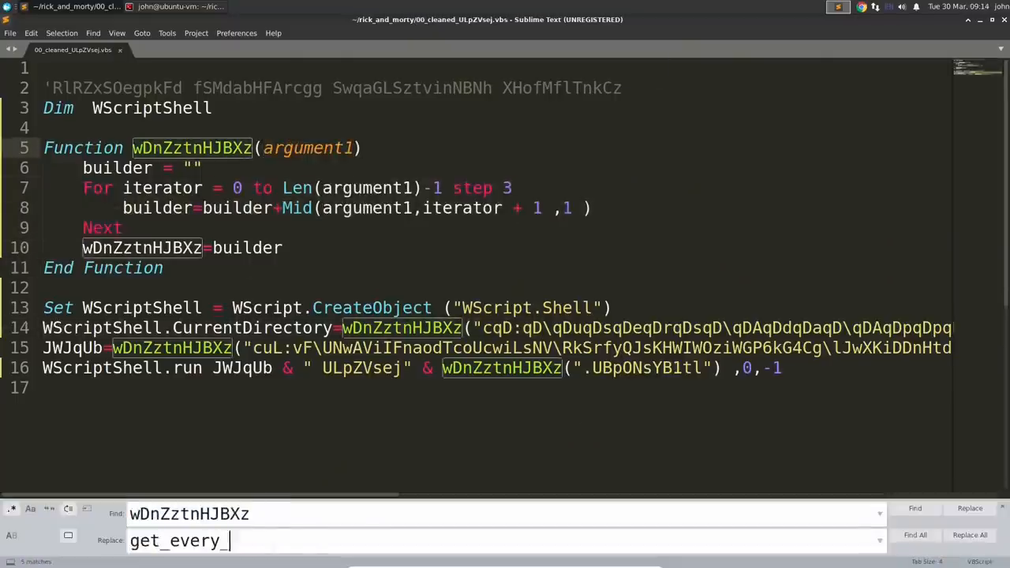
{"action": "left_click", "coordinate": [970, 533]}
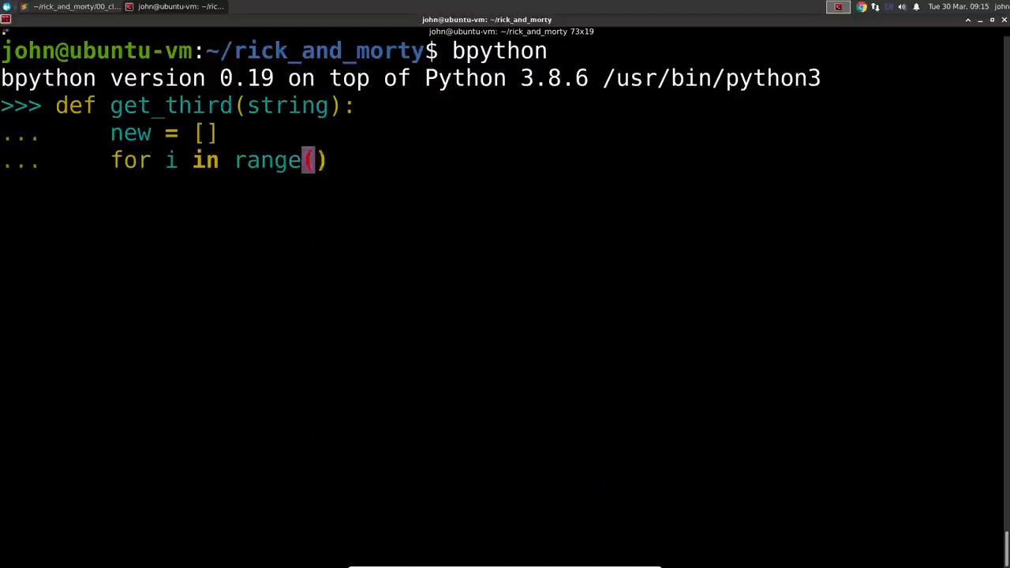
Write the get_third loop header 'for i in range(0,len(string),3):' in bpython
{"action": "type", "text": "0,len(string),3):"}
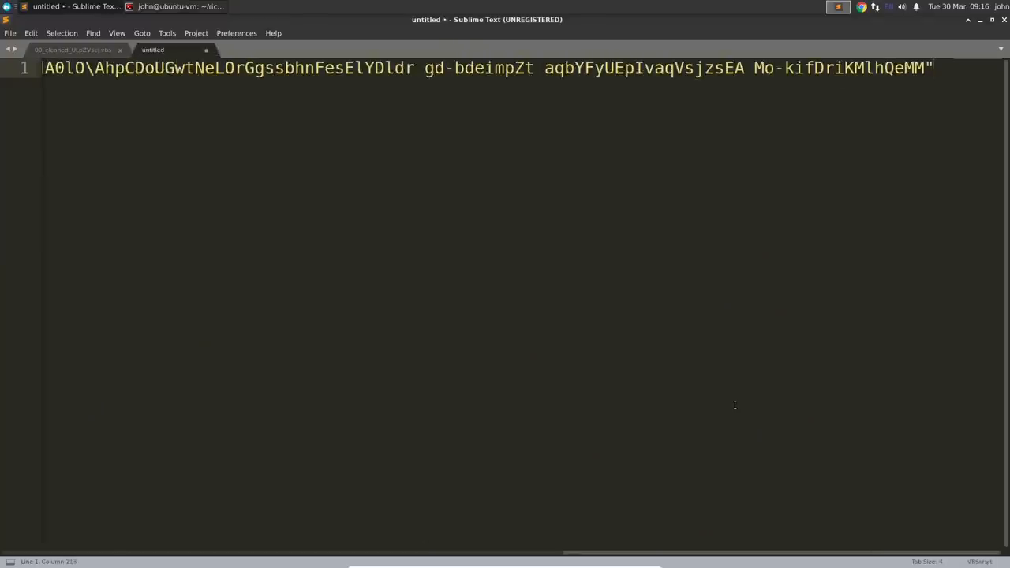
Join the encoded argument string onto one line and copy it for decoding
{"action": "key", "text": "Enter"}
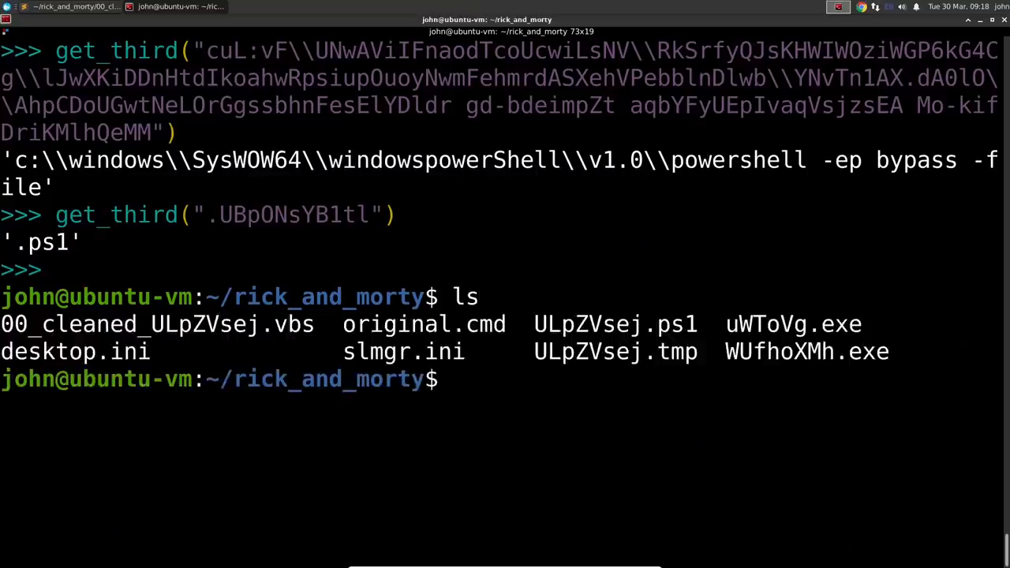
Copy ULpZVsej.ps1 to 01_cleaned_ULpZVsej.ps1 and open the copy in Sublime Text
{"action": "double_click", "coordinate": [615, 324]}
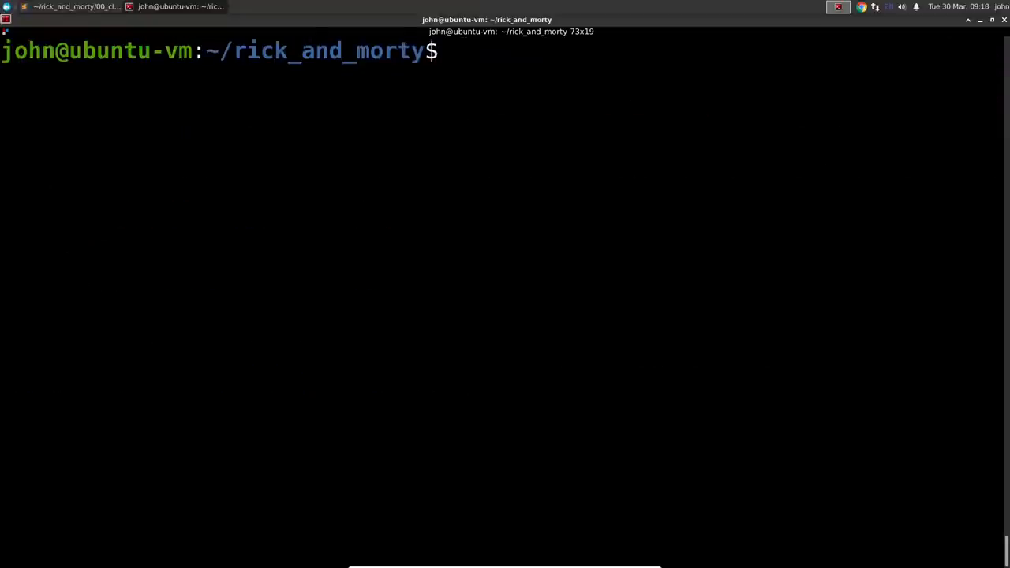
{"action": "type", "text": "cp ULpZVsej.ps1"}
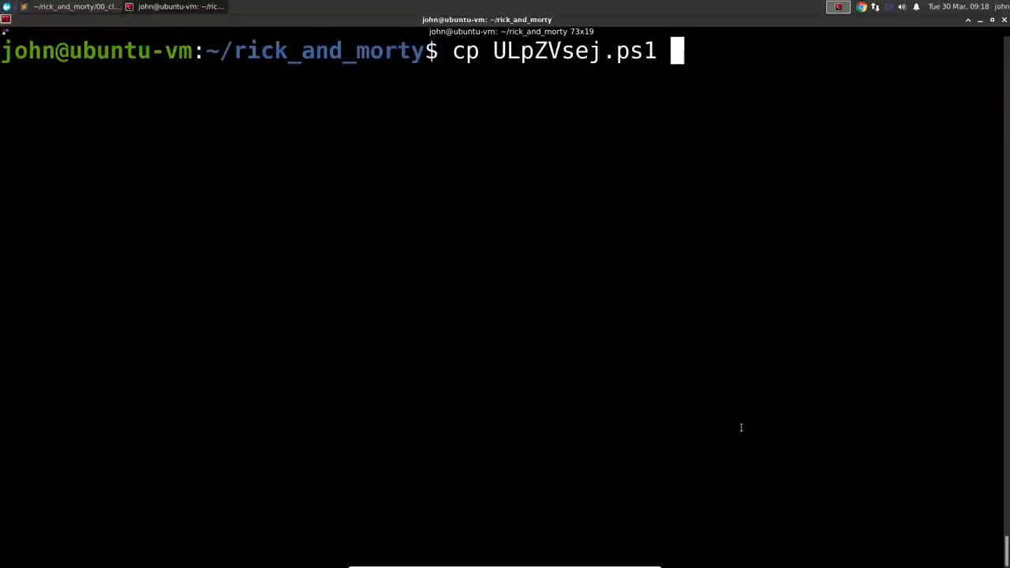
{"action": "type", "text": "01_cleaned_ULpZVsej.ps1"}
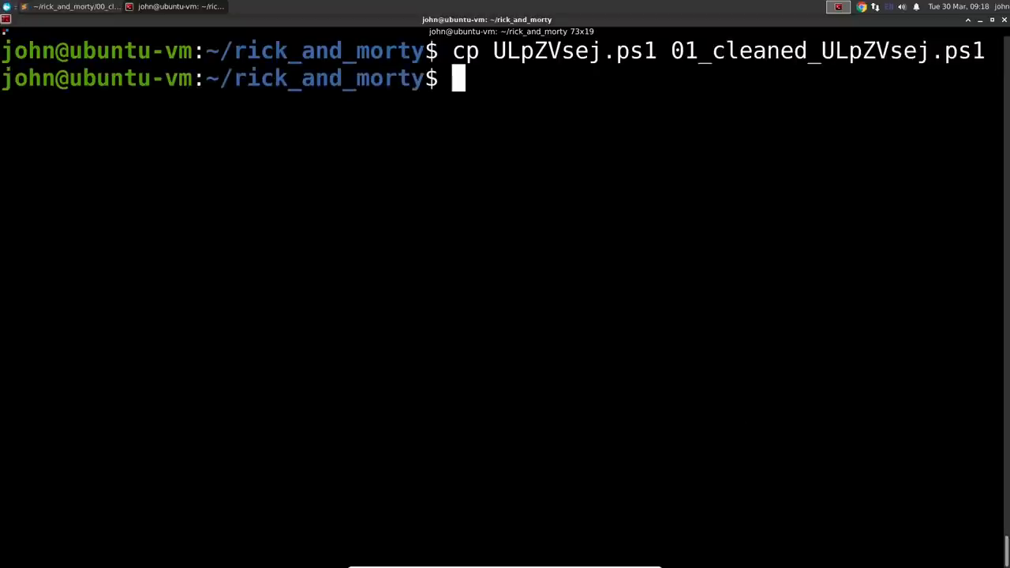
{"action": "type", "text": "subl 01_cleaned_ULpZVsej.ps1"}
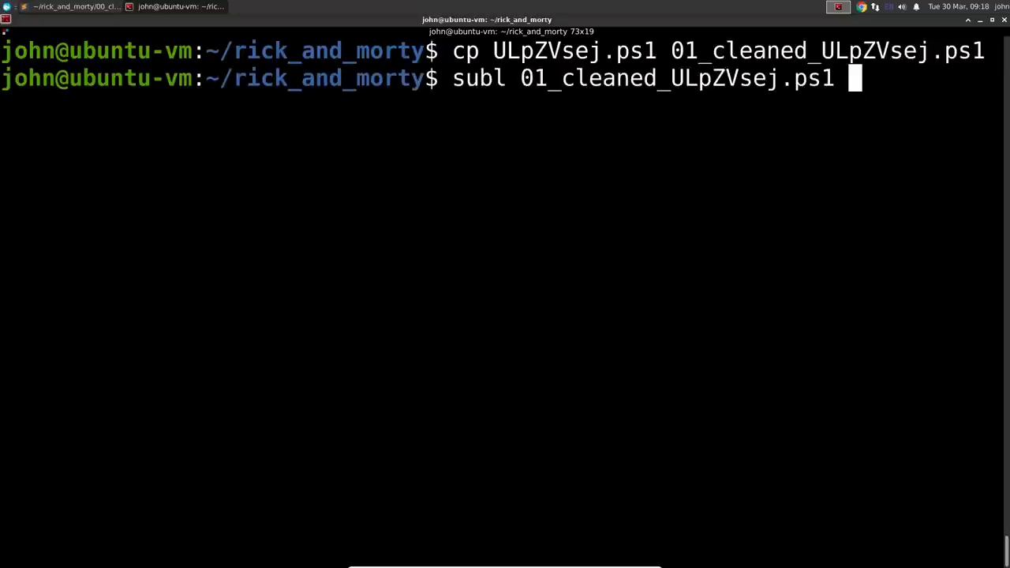
{"action": "key", "text": "Return"}
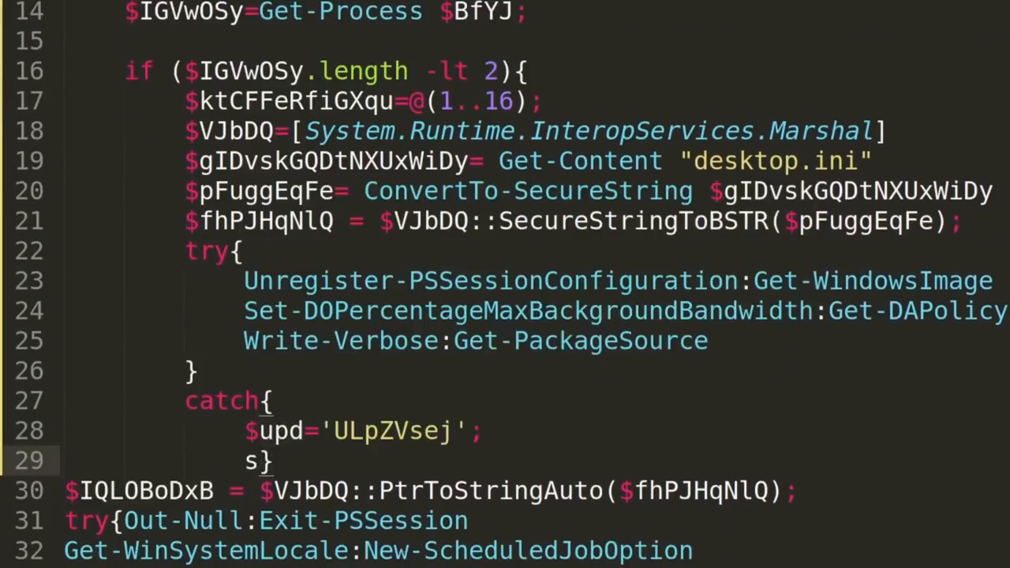
{"action": "scroll", "scroll_direction": "down", "scroll_amount": 3}
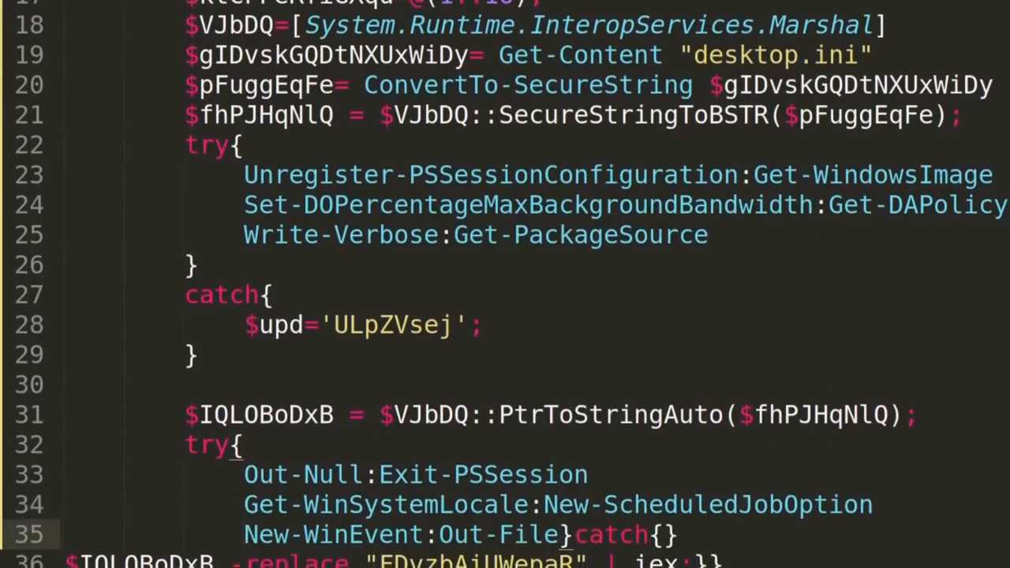
{"action": "scroll", "scroll_direction": "down", "scroll_amount": 3}
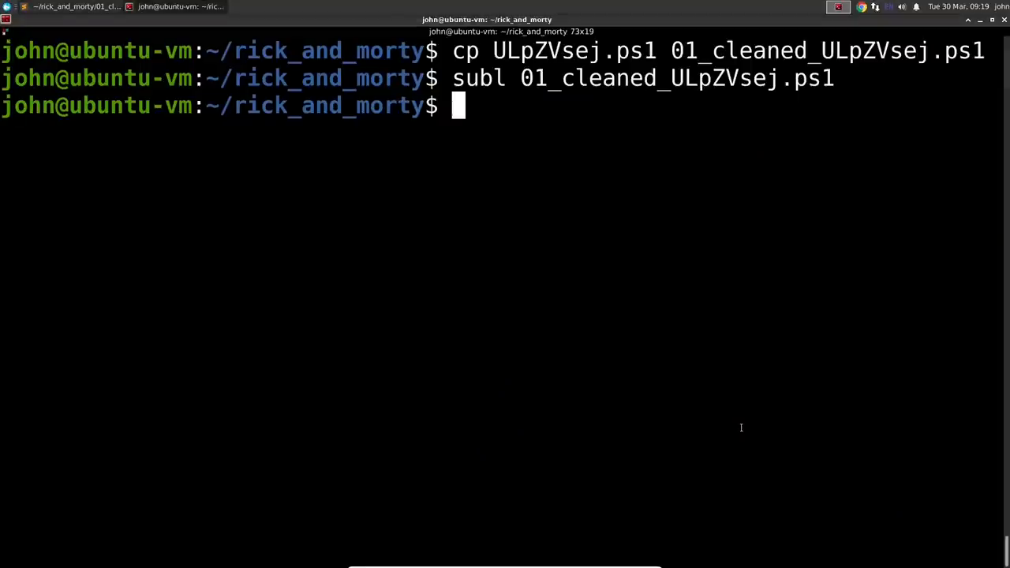
Define a $powershell variable holding "powershell" to replace the obfuscated process-name line
{"action": "type", "text": "powershell=\"powershell"}
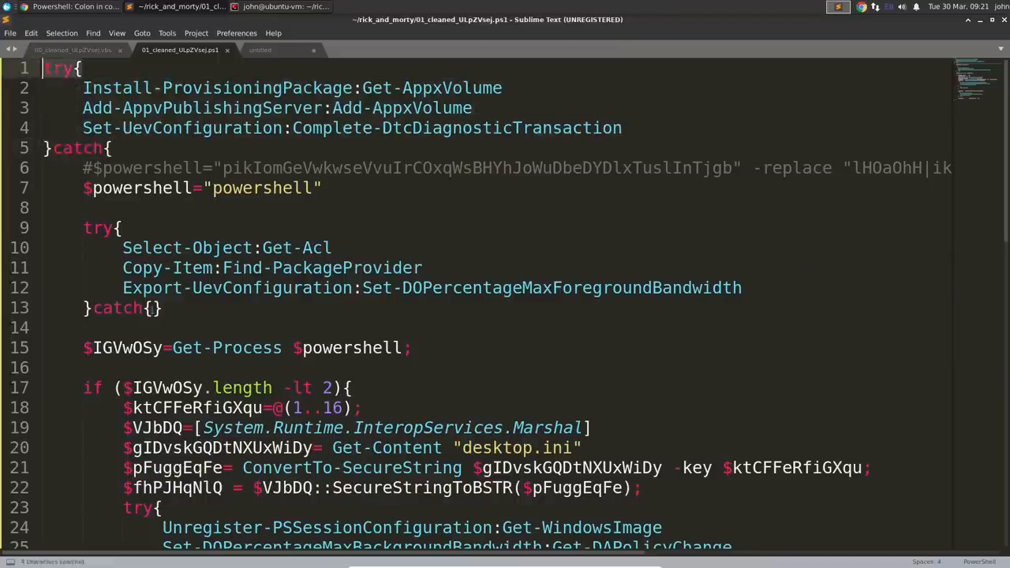
Rename obfuscated variables to running_powershell_processes, one_to_sixteen and desktop_ini_contents via Replace All
{"action": "scroll", "scroll_direction": "down", "scroll_amount": 3}
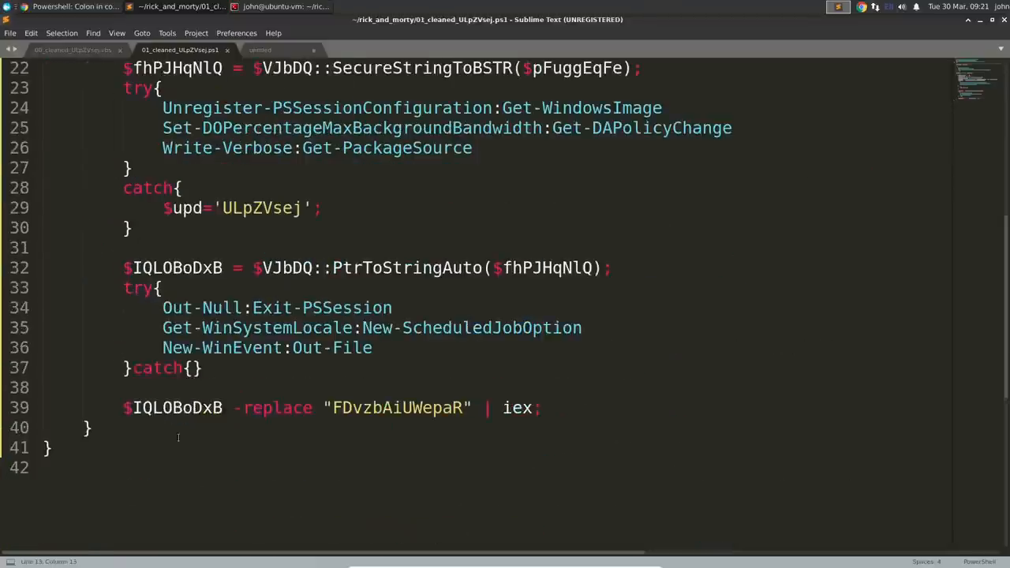
{"action": "left_click", "coordinate": [211, 347]}
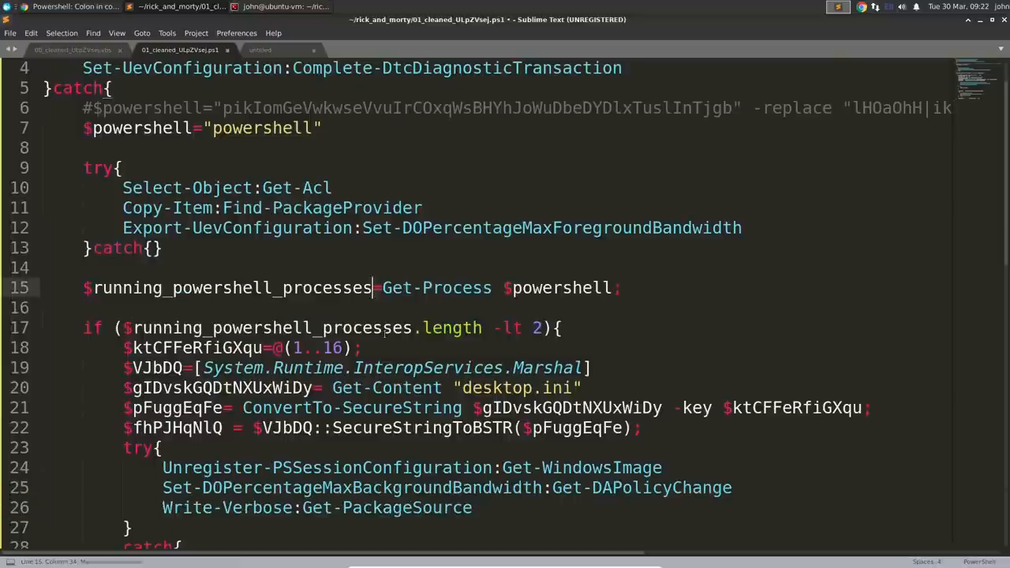
{"action": "type", "text": "one_to_sixteen"}
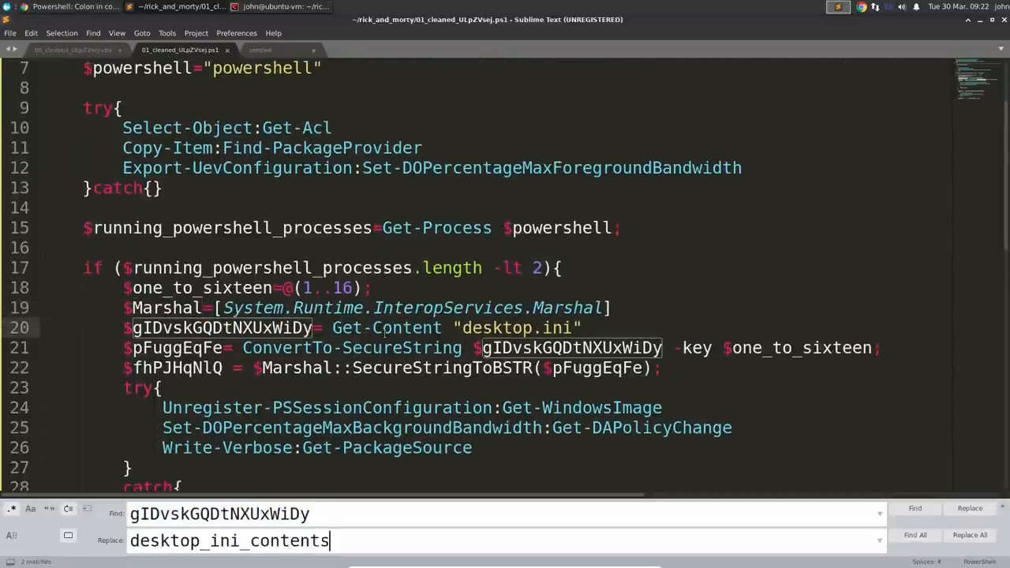
{"action": "left_click", "coordinate": [969, 535]}
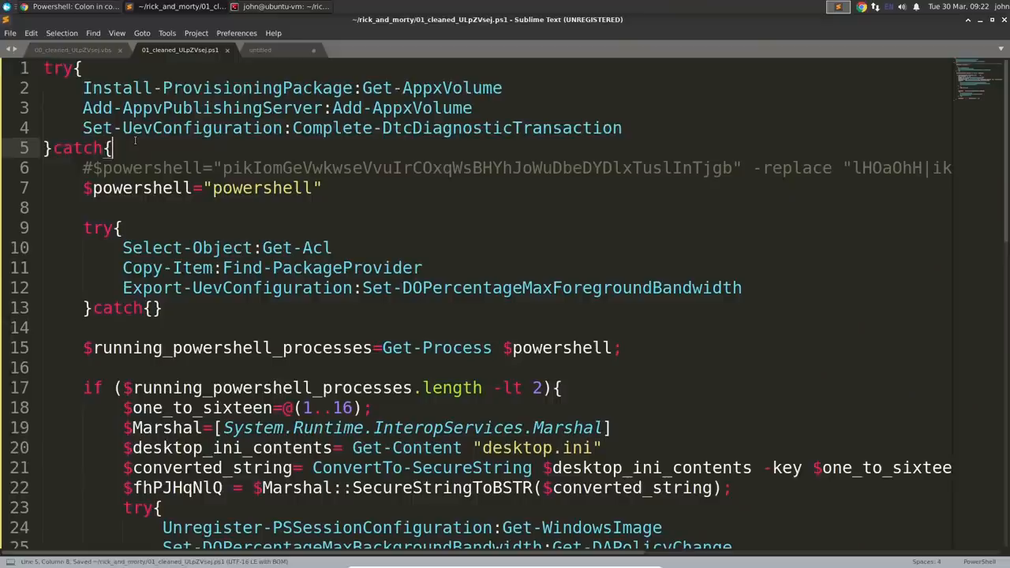
{"action": "scroll", "scroll_direction": "down", "scroll_amount": 3}
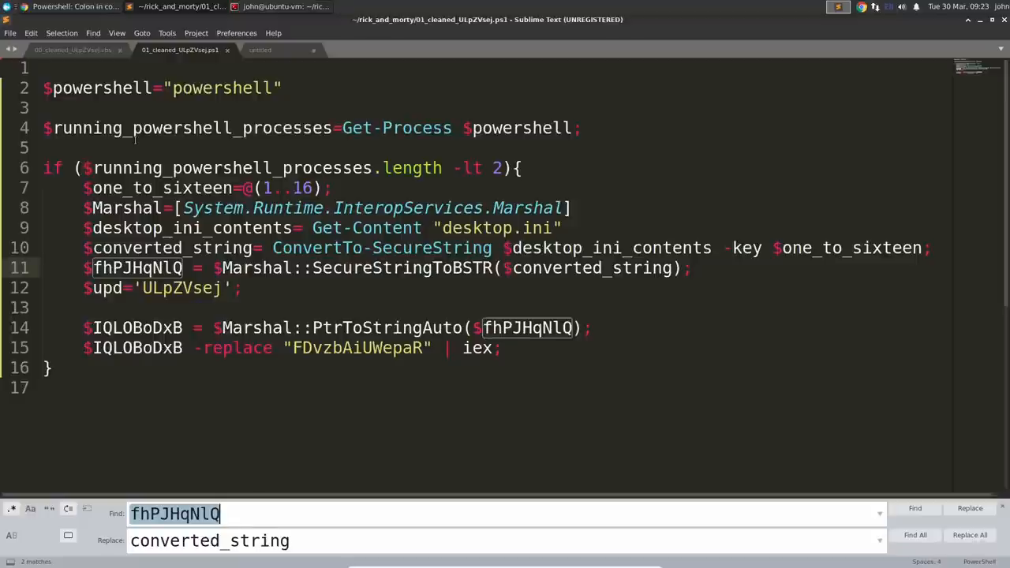
Replace fhPJHqNlQ with new_byte_string and IQLOBoDxB with final_powershell_string across the script
{"action": "type", "text": "new_byte_st"}
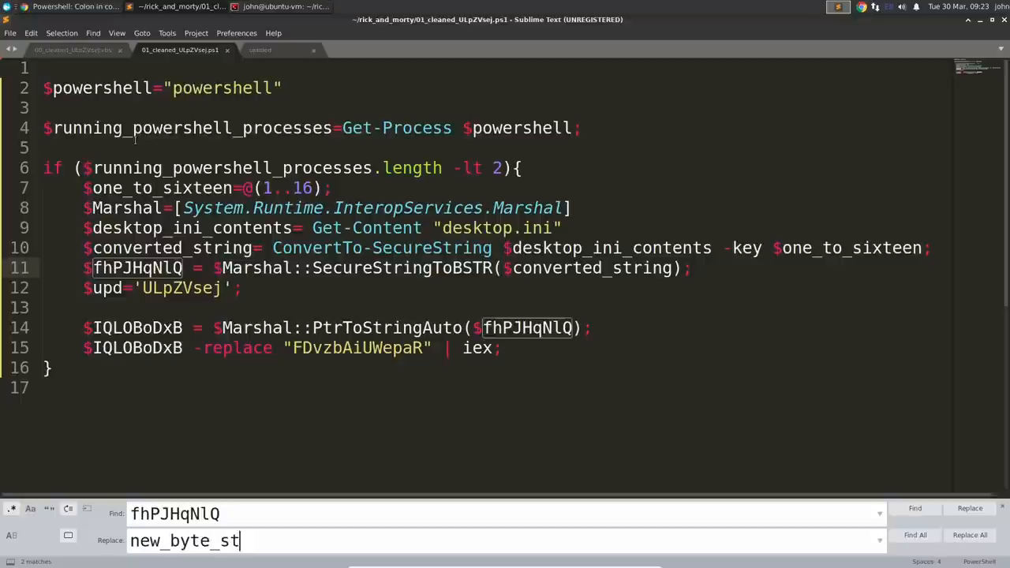
{"action": "left_click", "coordinate": [969, 535]}
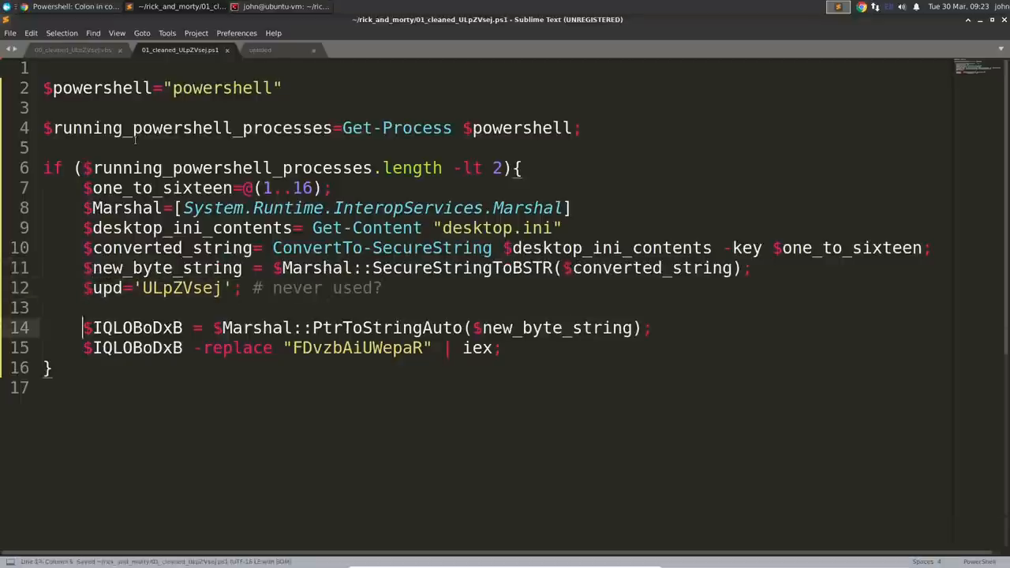
{"action": "type", "text": "final_powershell_"}
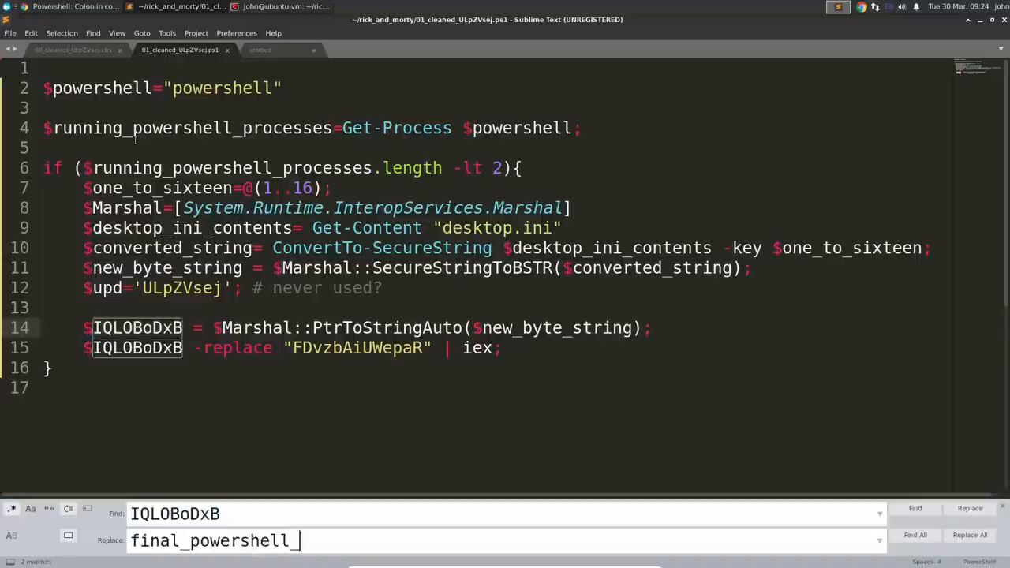
{"action": "left_click", "coordinate": [970, 535]}
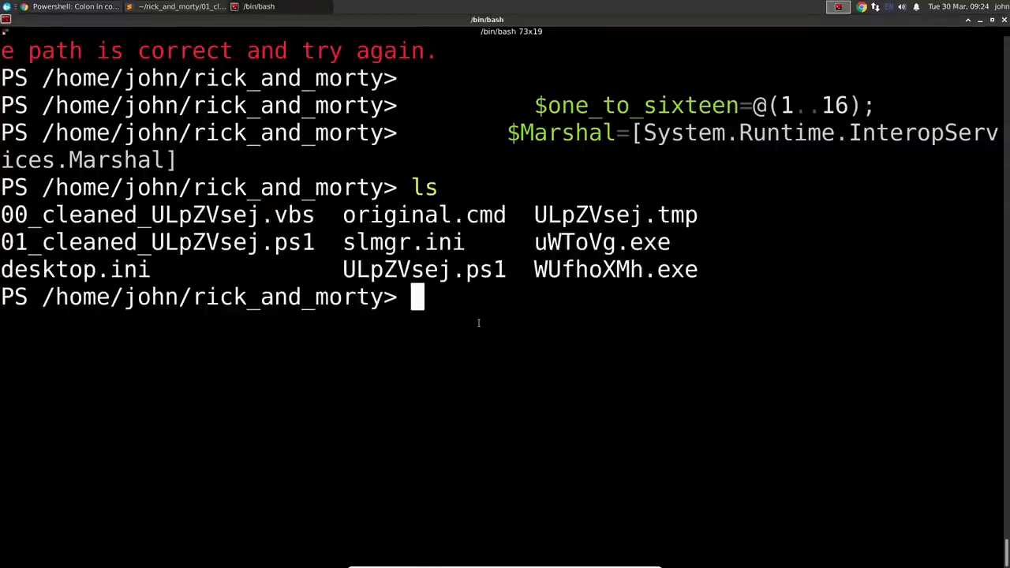
Run Get-Content desktop.ini and SecureStringToBSTR in pwsh, then echo $new_byte_string
{"action": "type", "text": "$desktop_ini_contents= Get-Content \"desktop.ini\""}
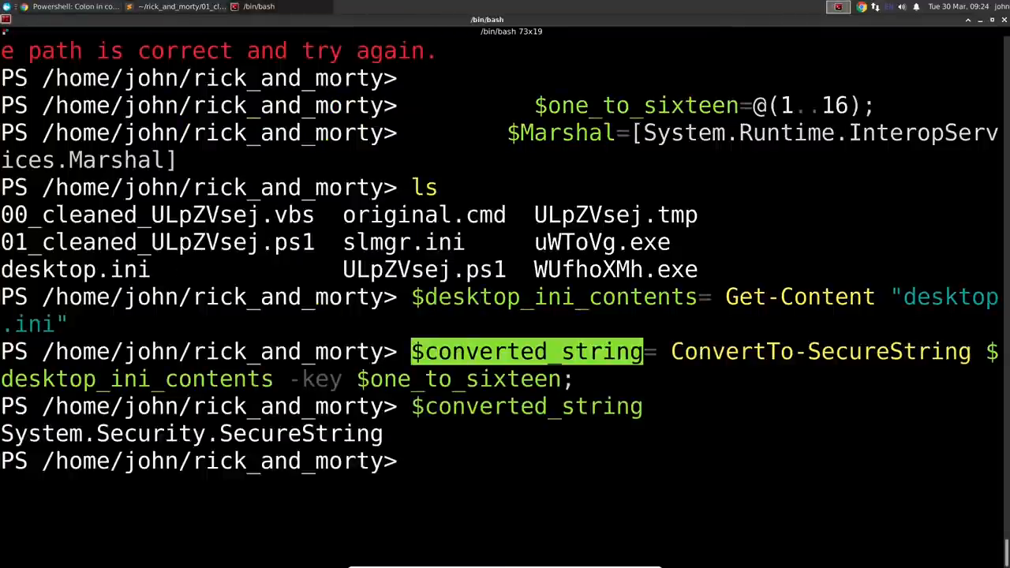
{"action": "type", "text": "$new_byte_string = $Marshal::SecureStringToBSTR($converted_string);"}
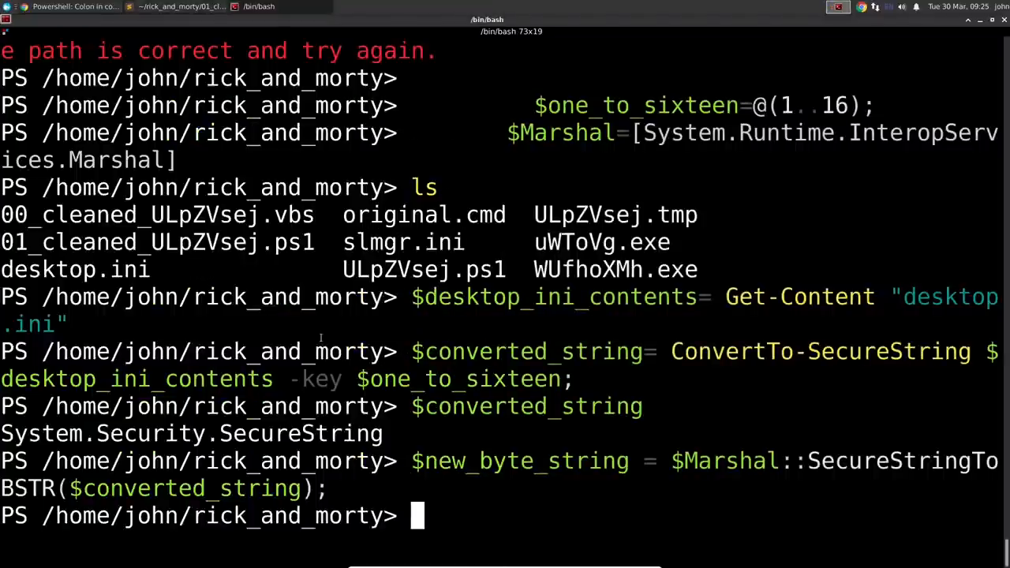
{"action": "type", "text": "$new_byte_string"}
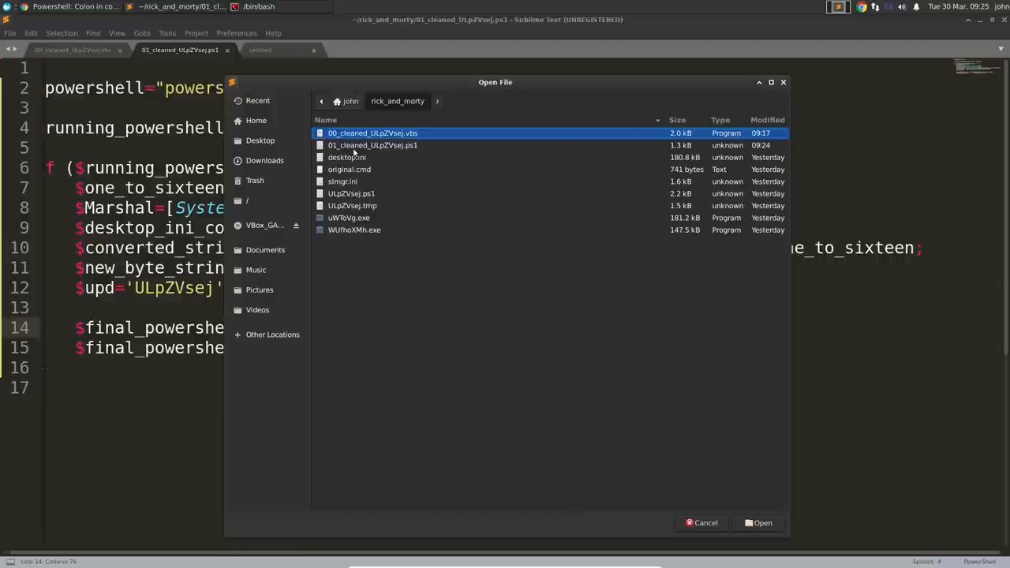
Open desktop.ini in Sublime, then echo $final_powershell_string in PowerShell, which prints only a quote
{"action": "double_click", "coordinate": [347, 158]}
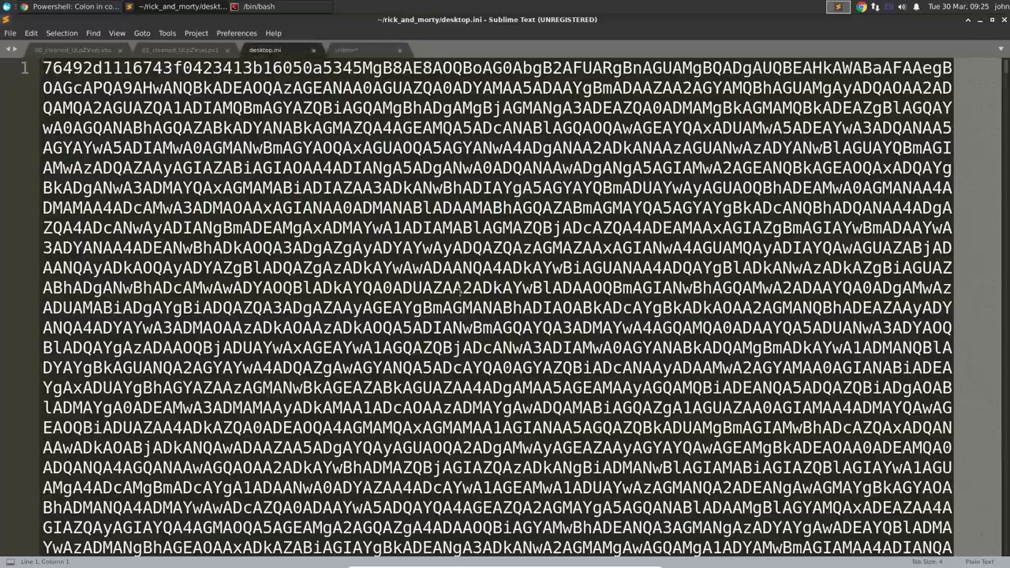
{"action": "left_click", "coordinate": [256, 7]}
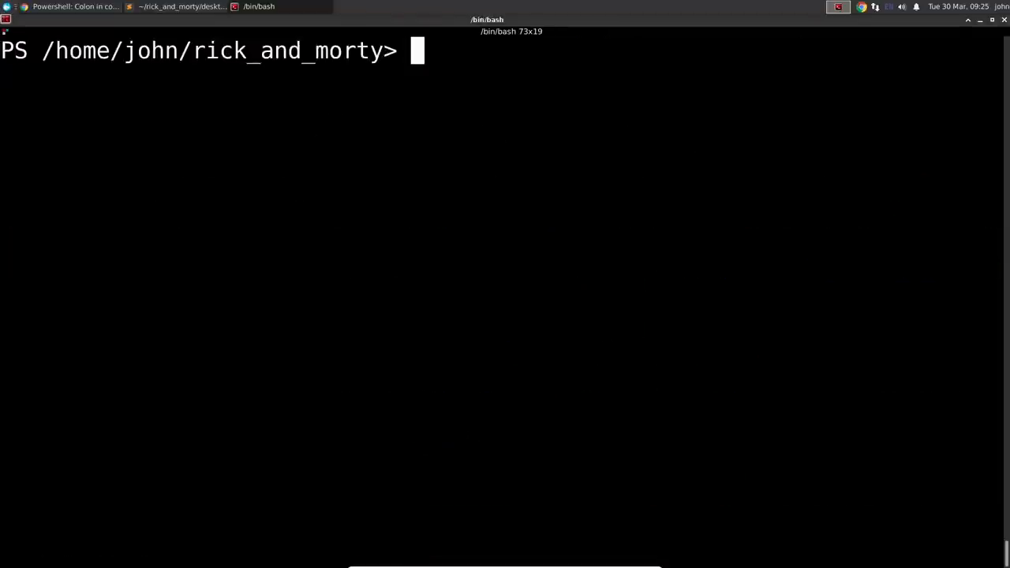
{"action": "type", "text": "$final_powershell_string"}
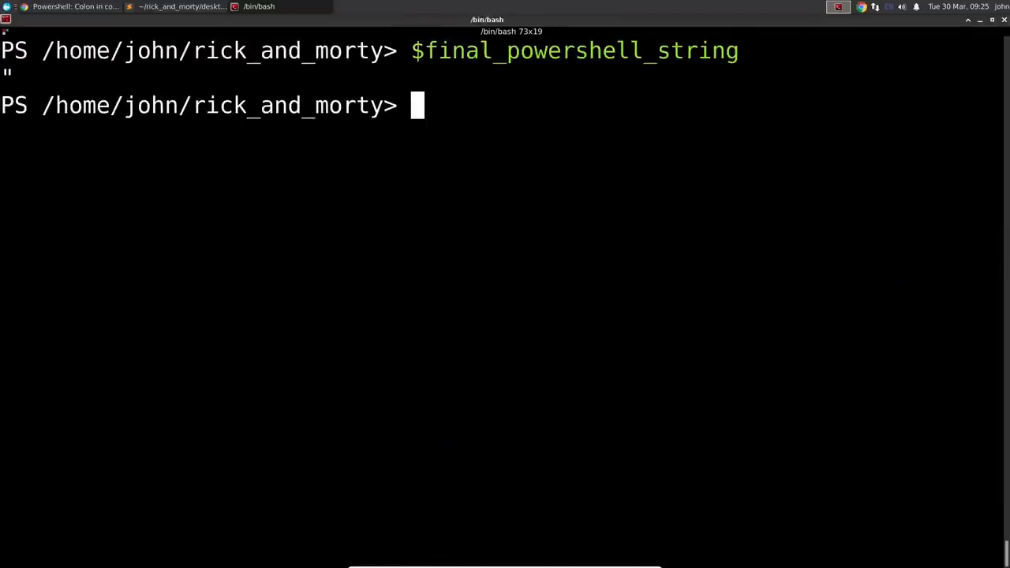
{"action": "key", "text": "Return"}
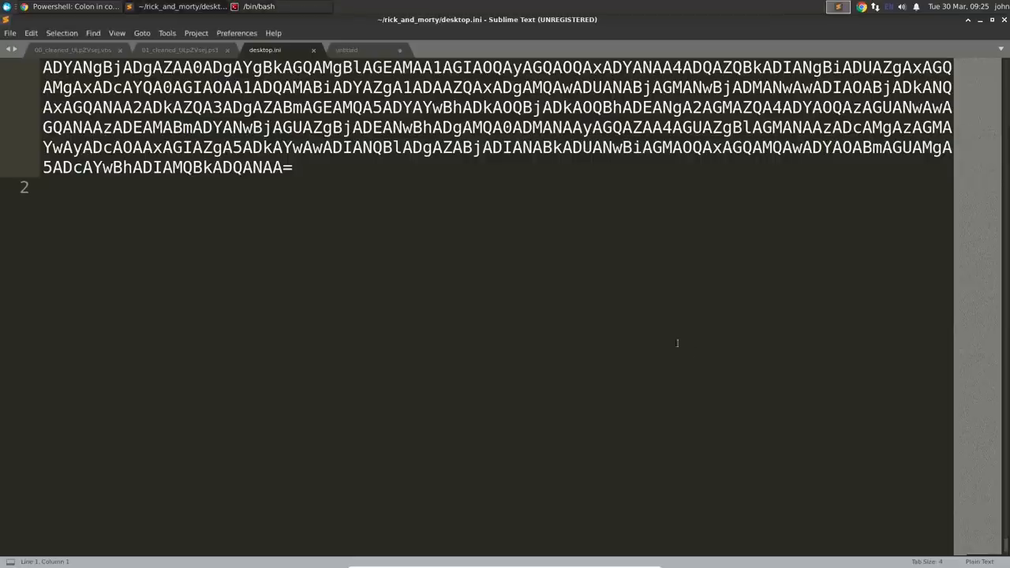
Try $final_powershell_string -replace "FDvzbAiUWepaR" in PowerShell, then select the decoding lines from one_to_sixteen to iex
{"action": "left_click", "coordinate": [180, 49]}
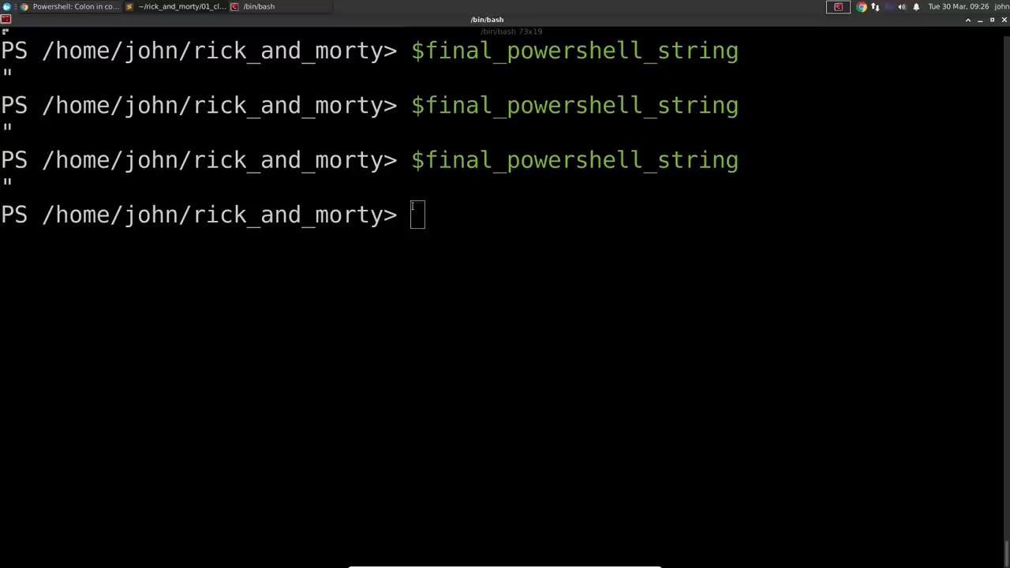
{"action": "type", "text": "$final_powershell_string -replace \"FDvzbAiUWepaR\" | iex;"}
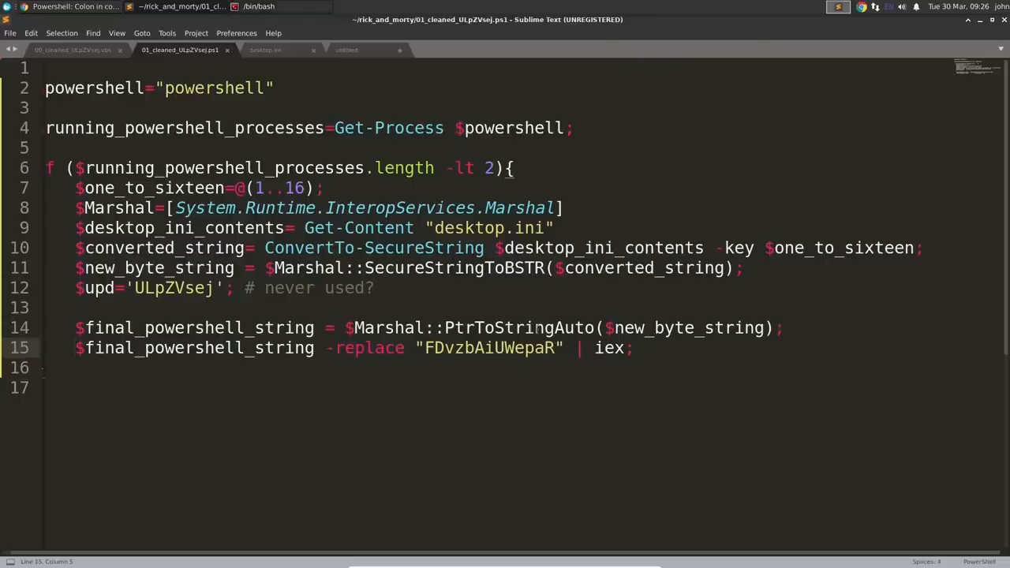
{"action": "left_click_drag", "start_coordinate": [79, 188], "coordinate": [632, 349]}
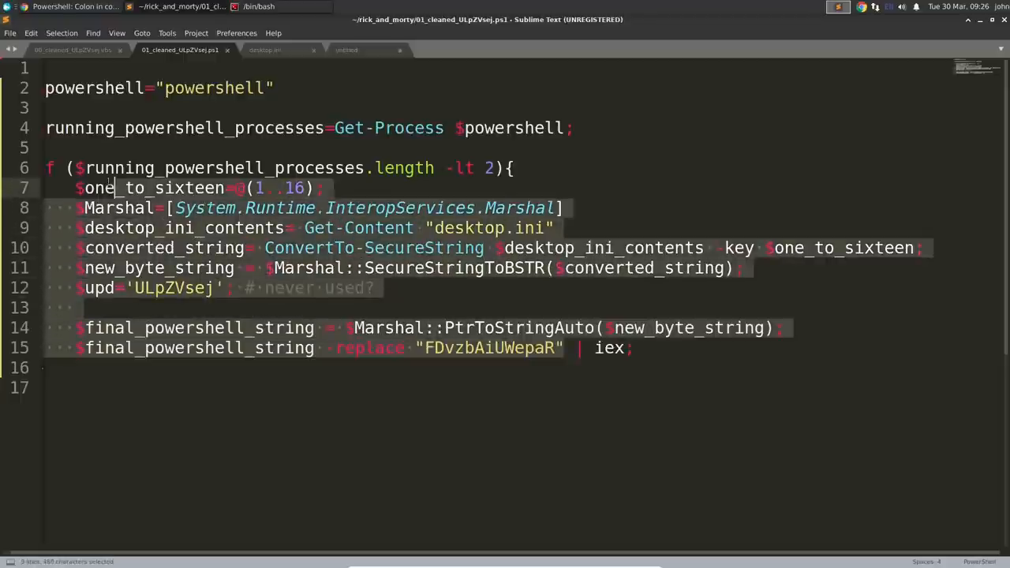